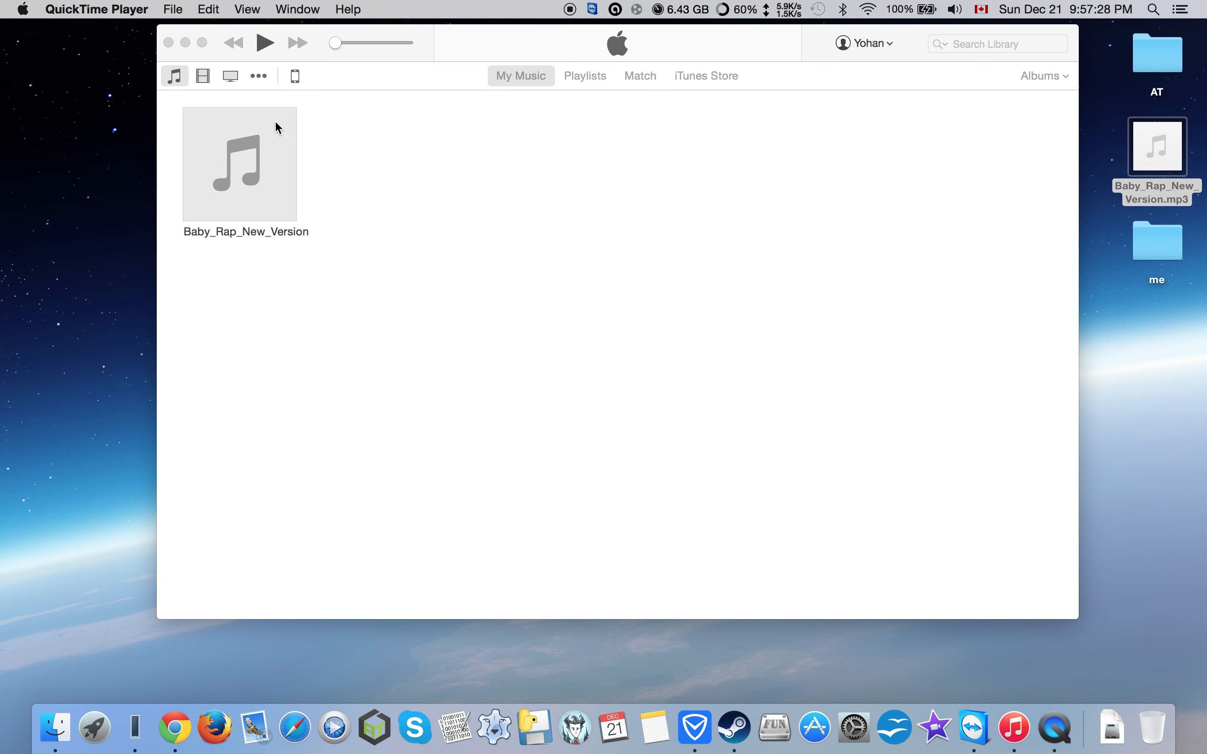
pyautogui.moveTo(295, 94)
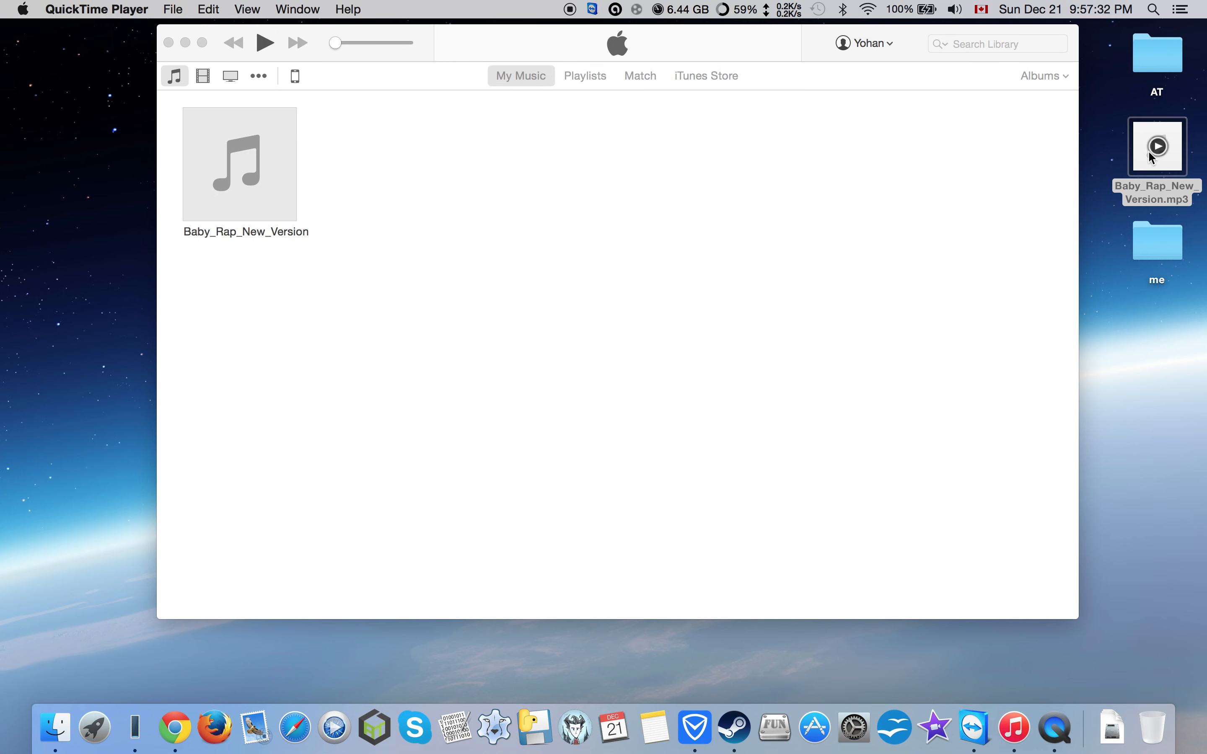
pyautogui.moveTo(392, 193)
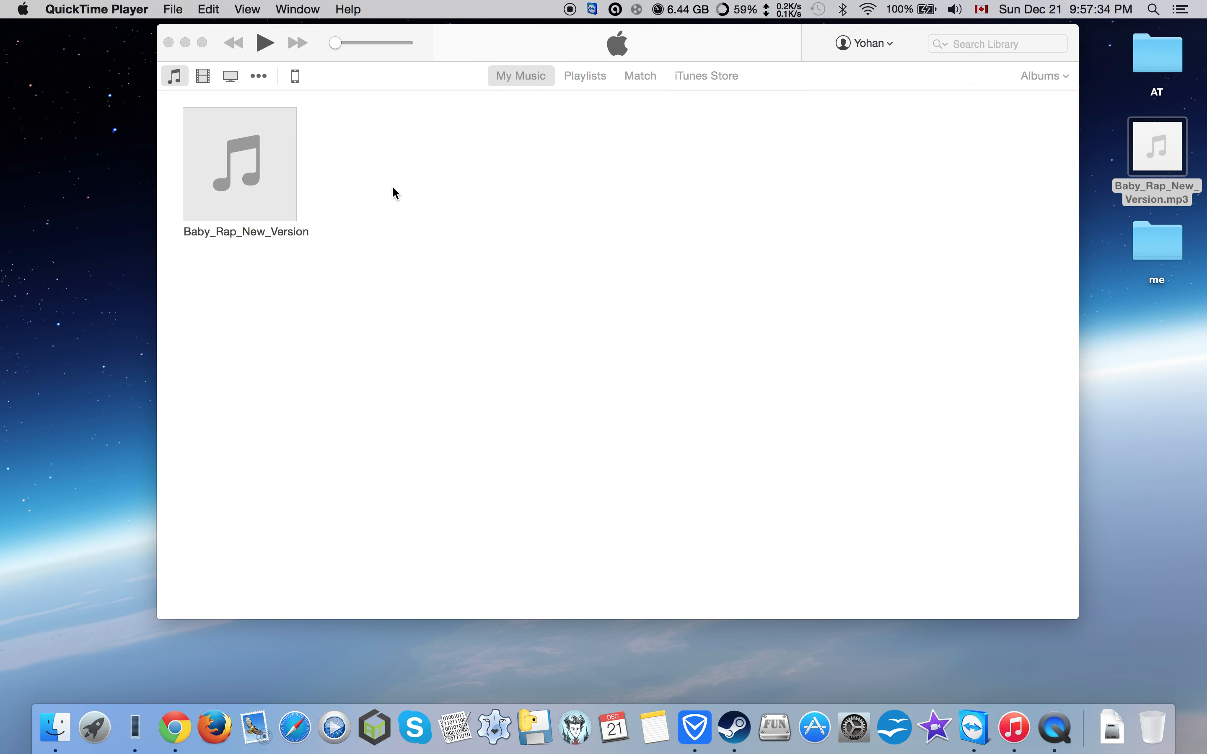
# Step: Expand the Baby_Rap_New_Version album to list its single 0:27 track
pyautogui.click(238, 163)
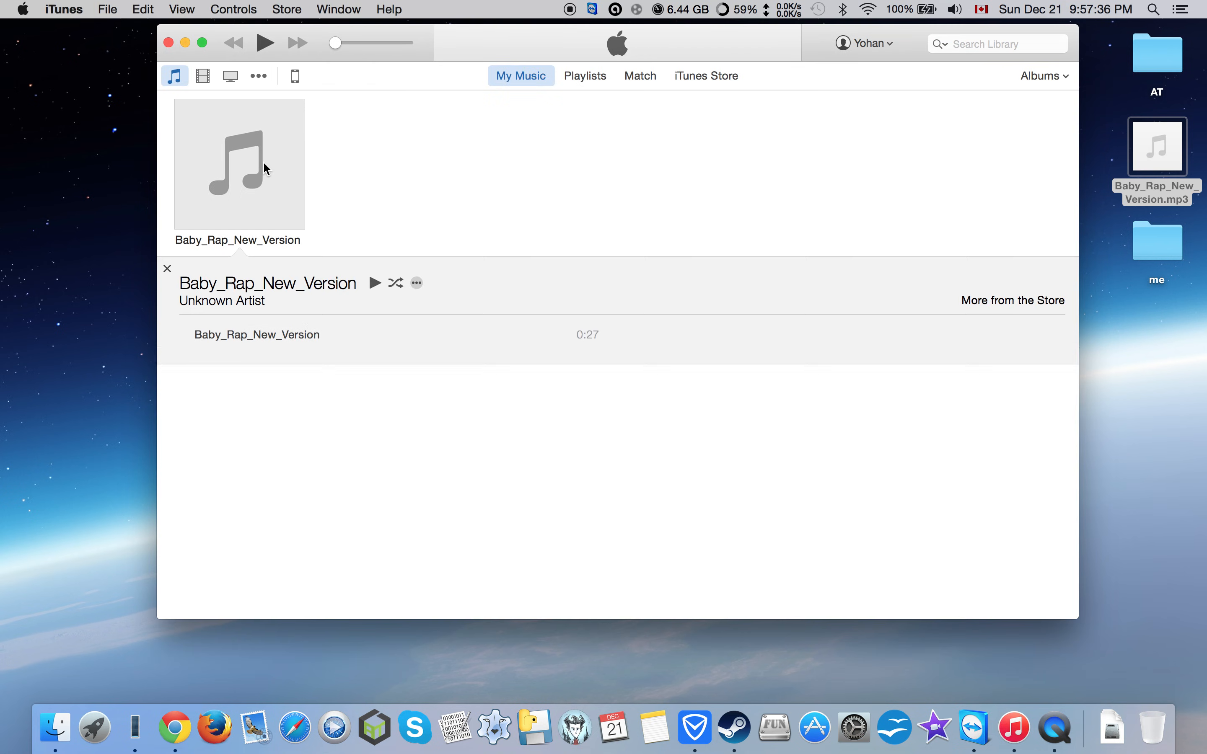
# Step: Review the track's start and stop time settings in Get Info and confirm them
pyautogui.rightClick(240, 162)
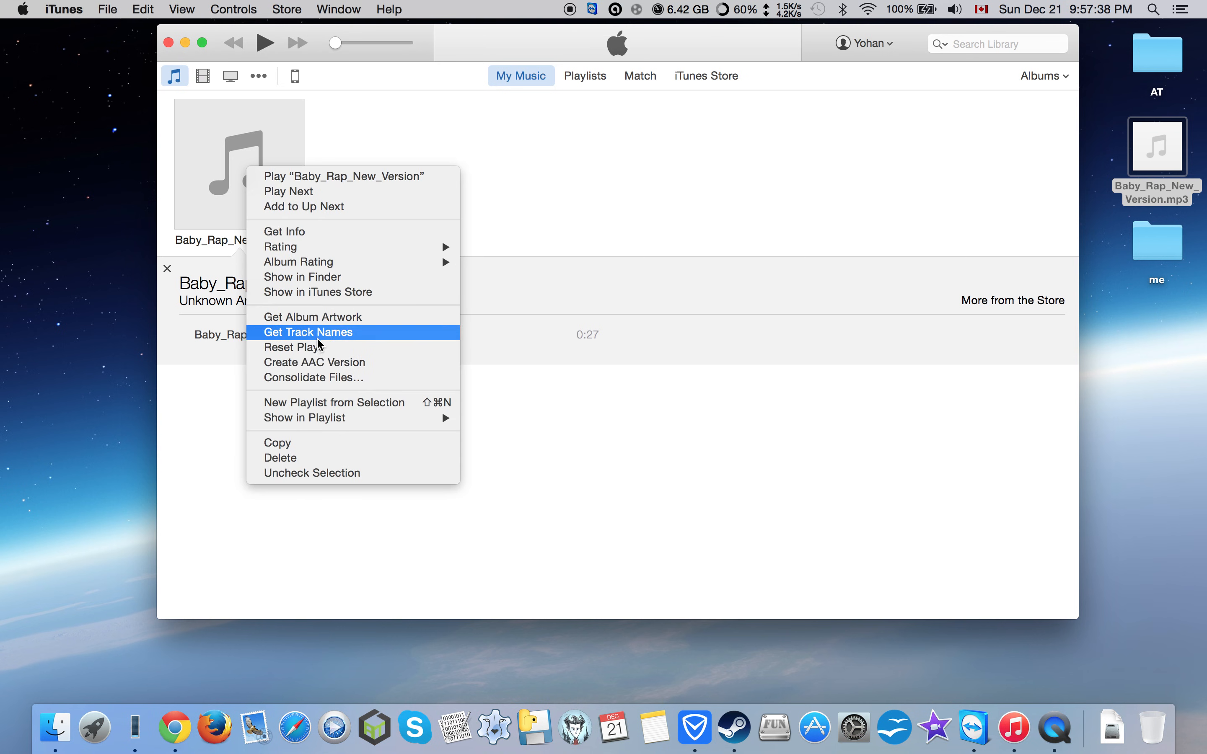
pyautogui.click(283, 231)
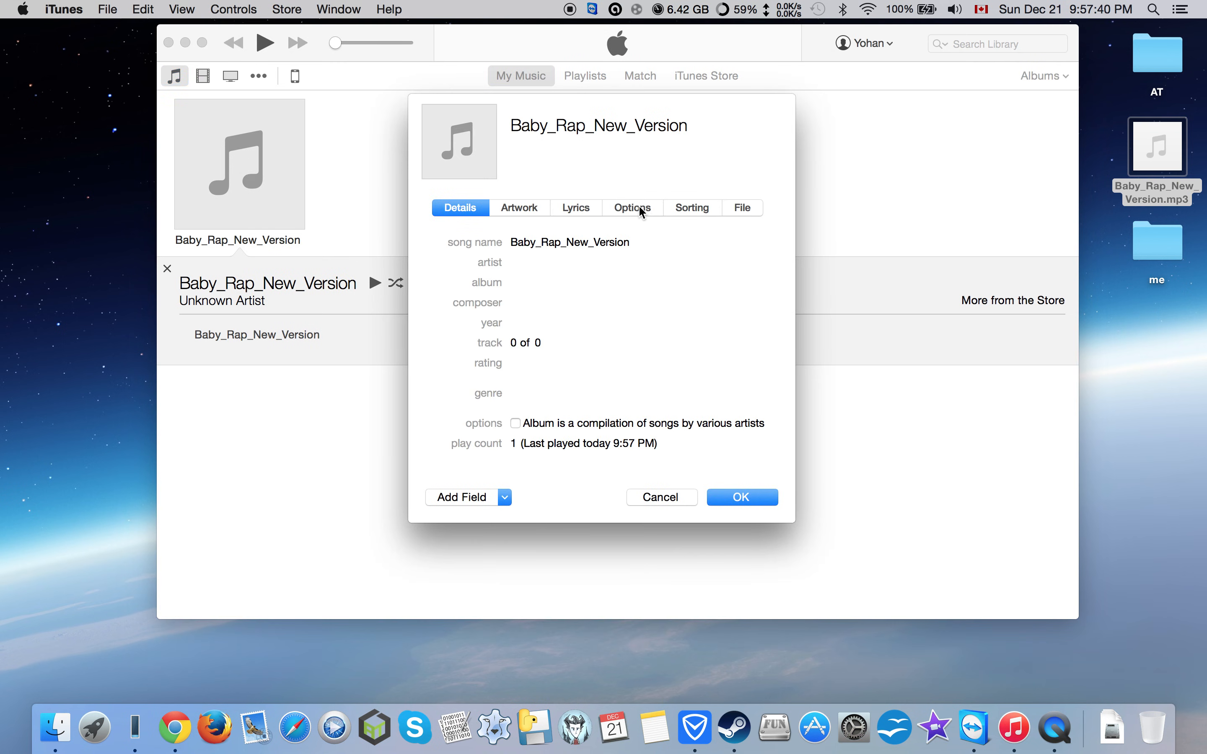
pyautogui.click(632, 208)
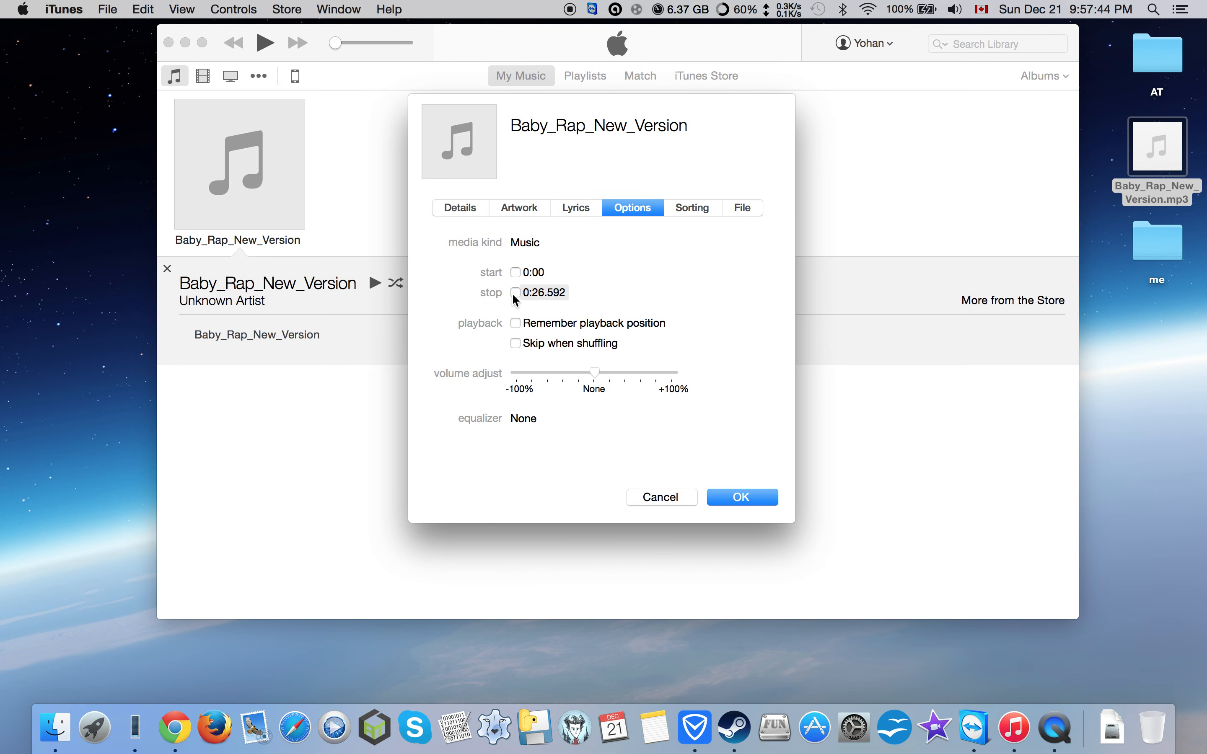
pyautogui.moveTo(547, 298)
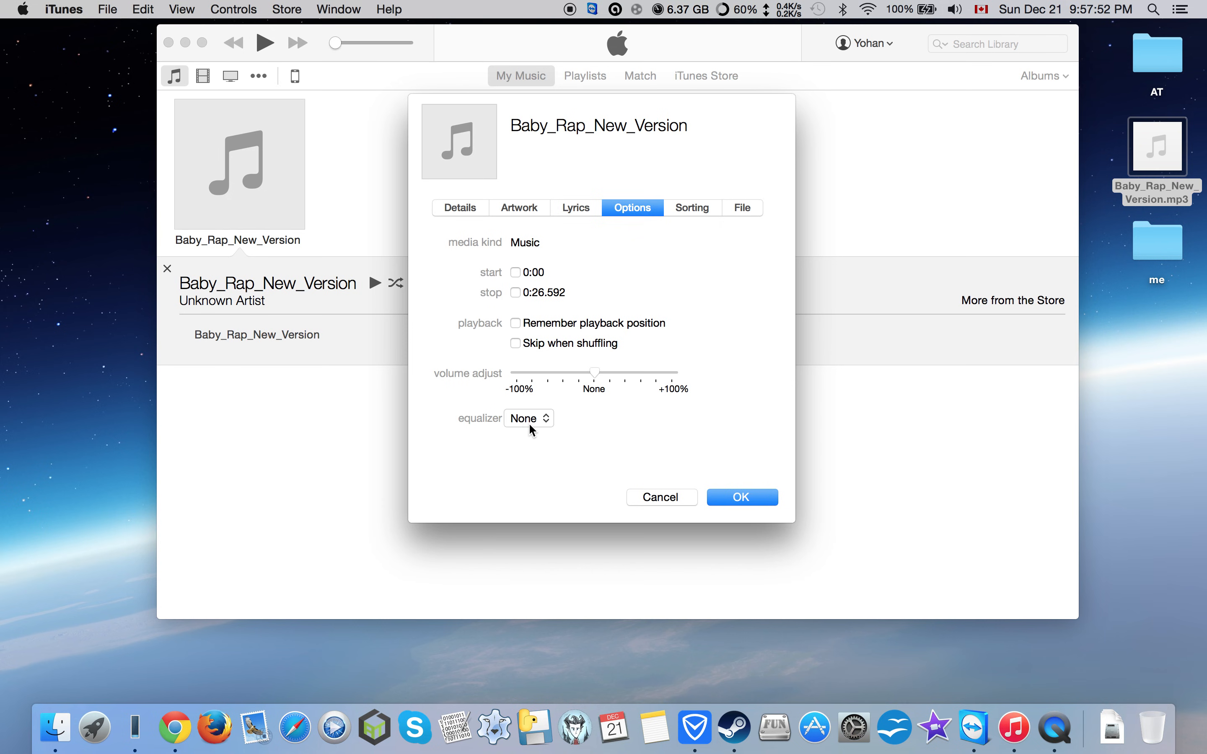
pyautogui.click(740, 496)
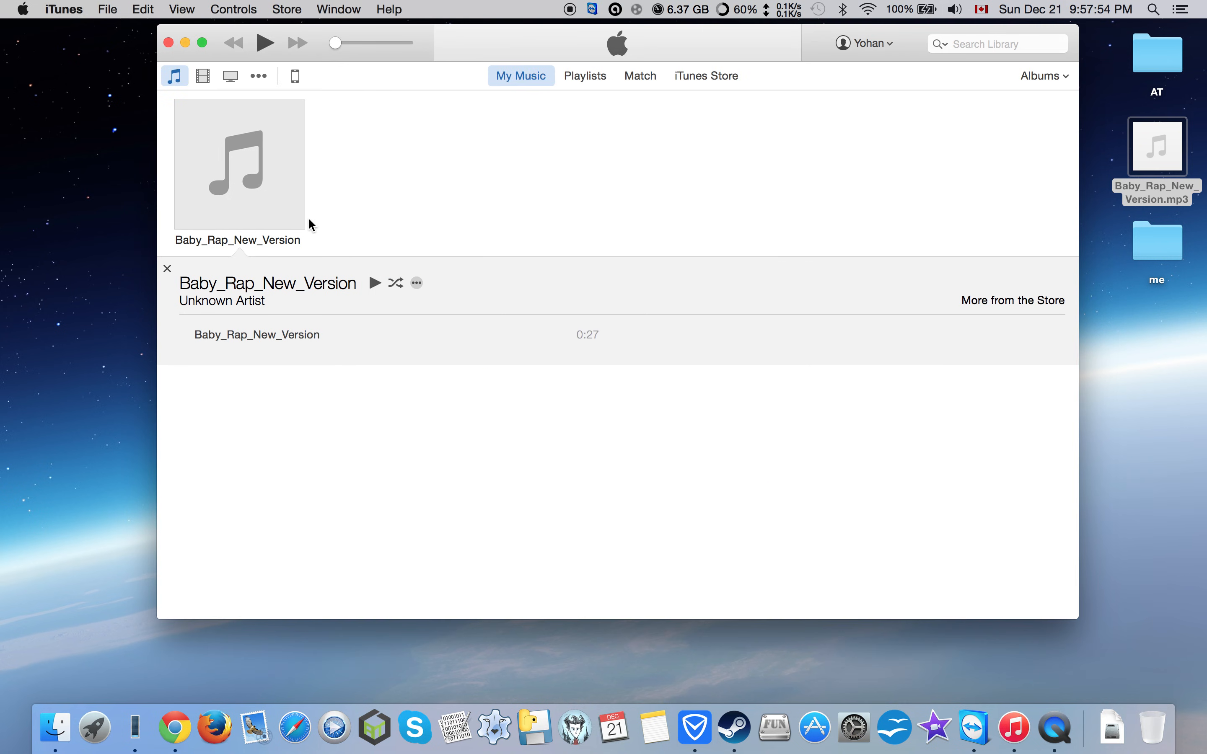
# Step: Create an AAC copy of the track and reveal its .m4a file in Finder
pyautogui.rightClick(240, 163)
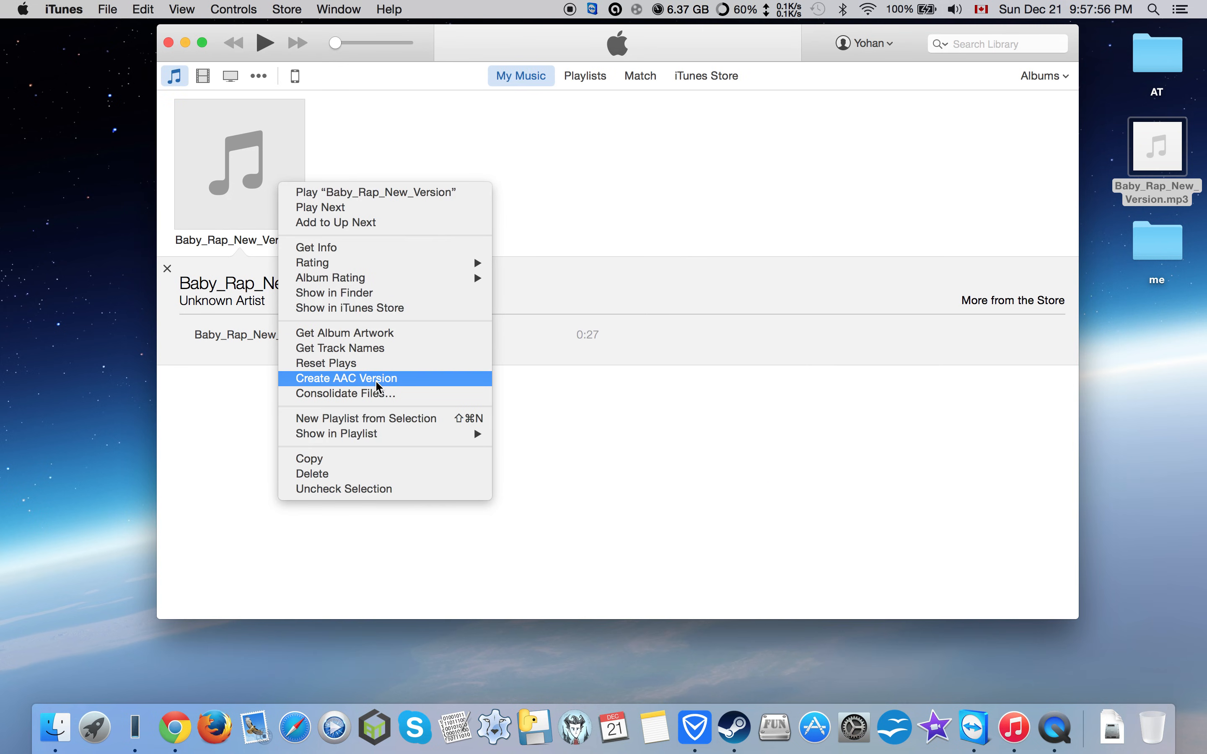
pyautogui.click(345, 378)
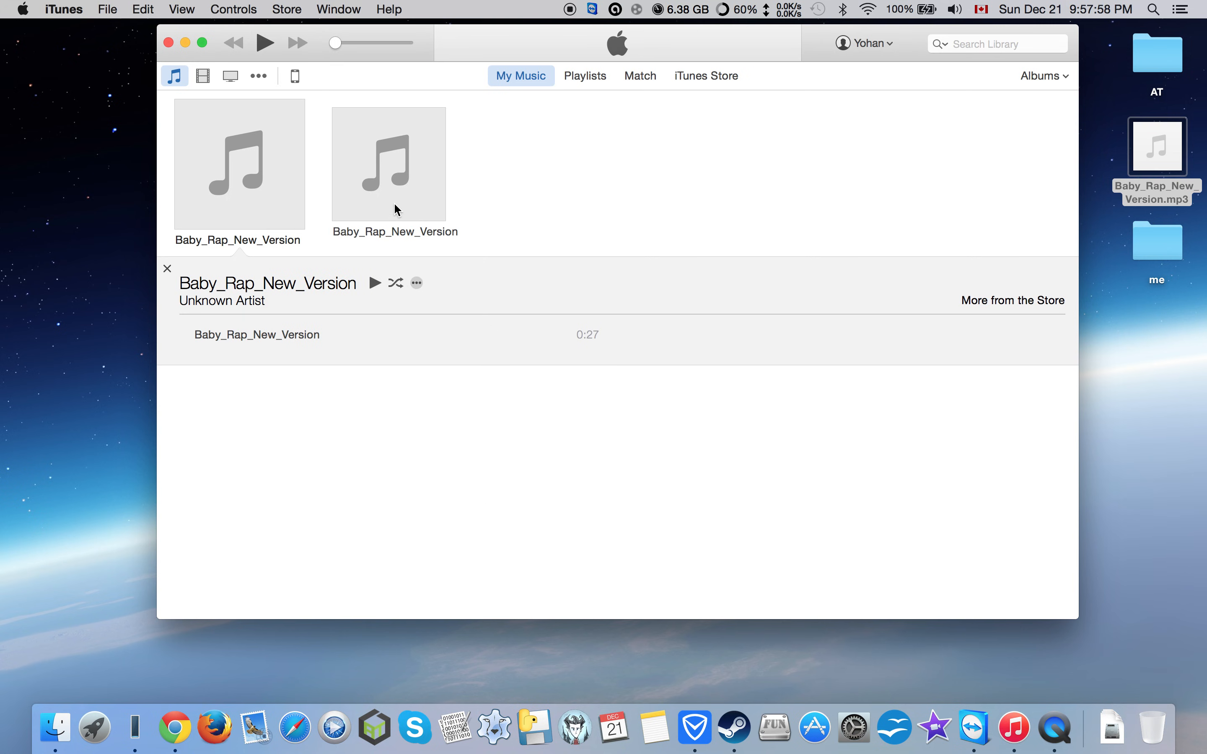
pyautogui.rightClick(394, 184)
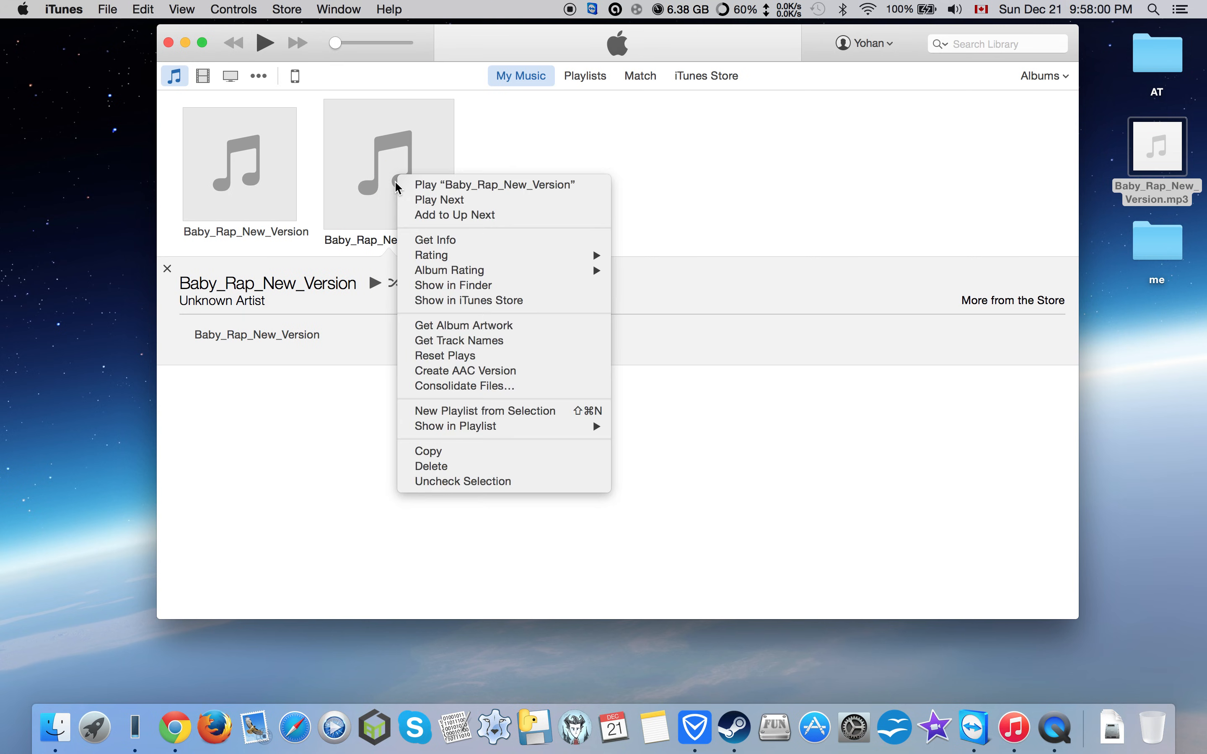
pyautogui.click(453, 285)
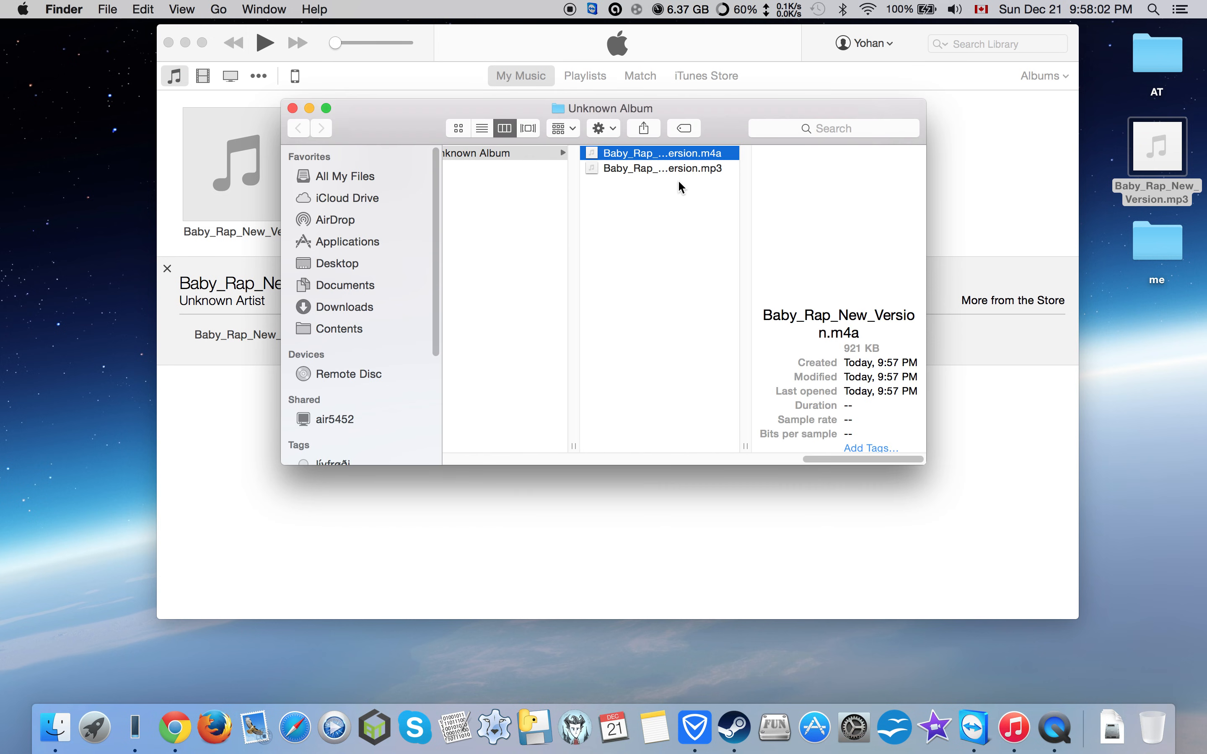
# Step: Rename the .m4a to Baby_Rap_New_Version.m4r and move it to the Desktop
pyautogui.doubleClick(658, 154)
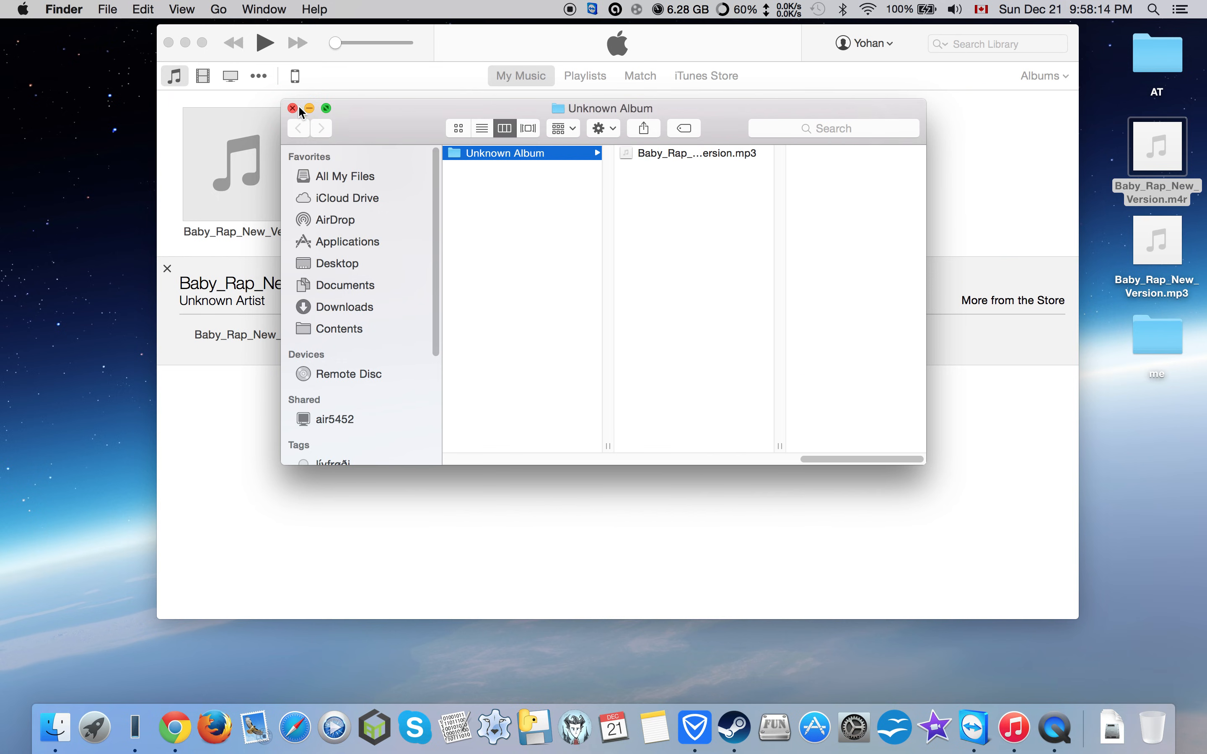
pyautogui.rightClick(389, 161)
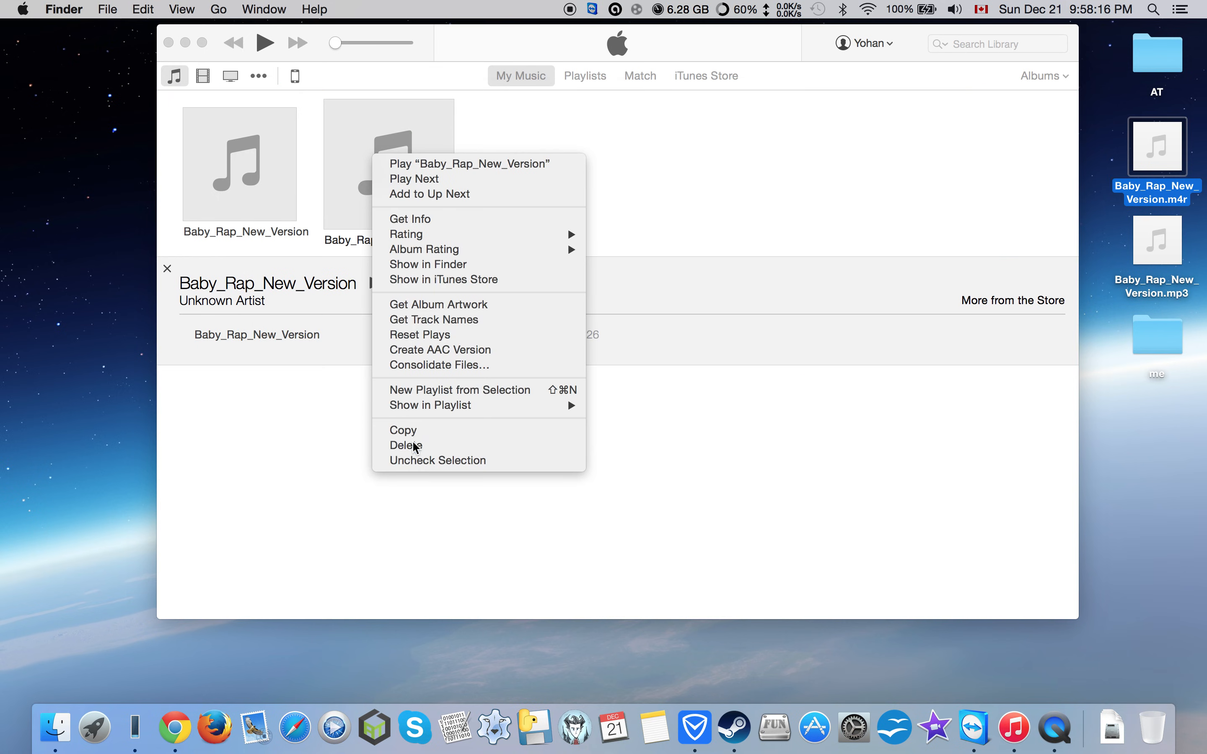
# Step: Delete the AAC copy from the music library and add the .m4r as a 0:26 ringtone in Tones
pyautogui.click(259, 76)
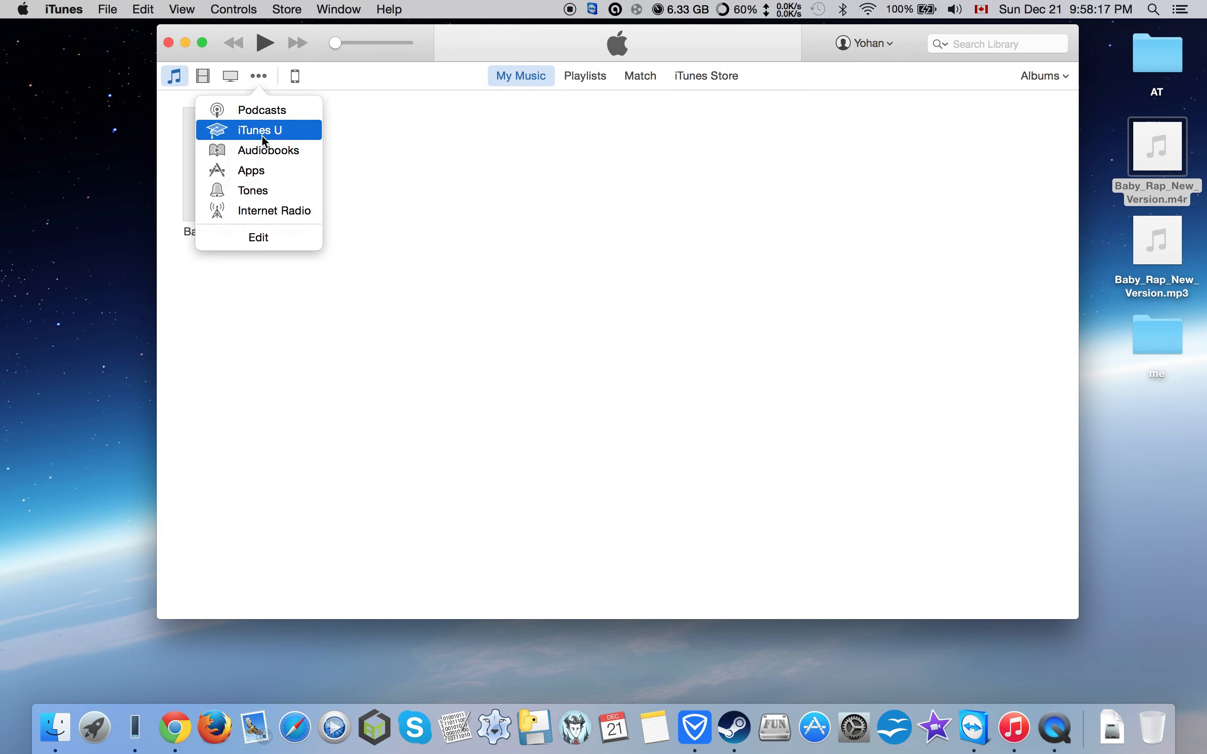
pyautogui.click(252, 190)
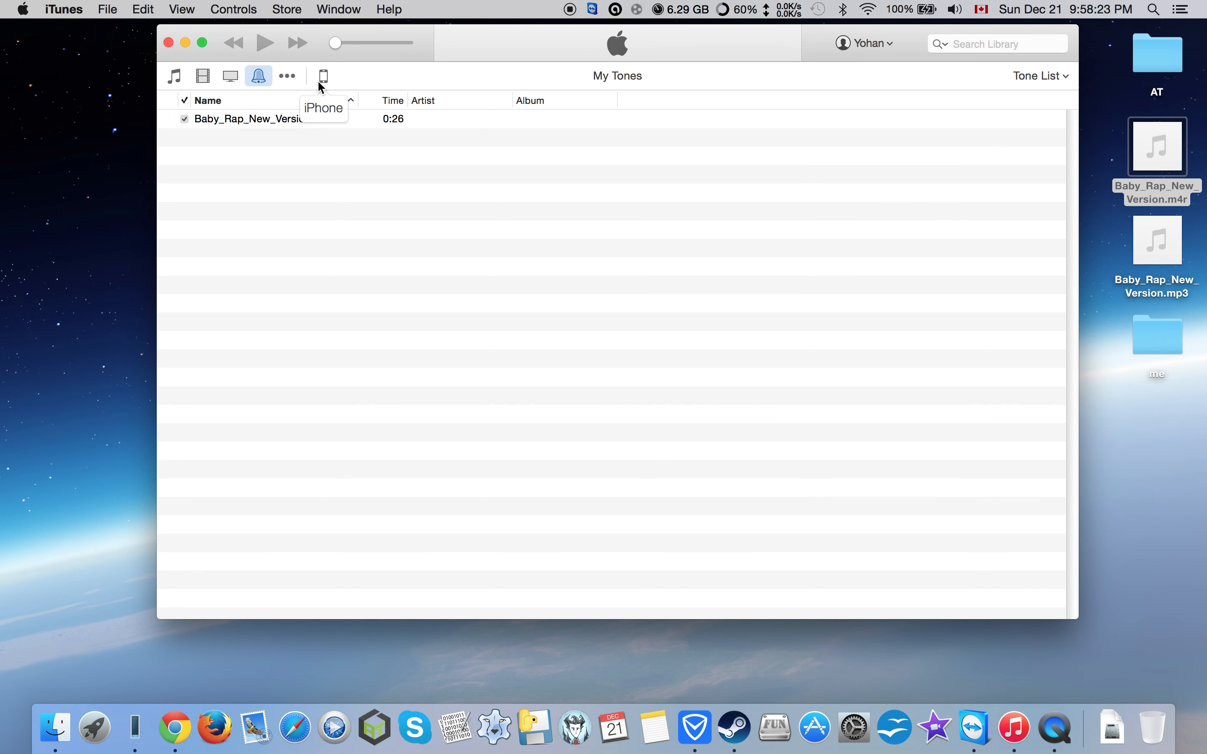
# Step: Sync all tones (1 tone) to the connected iPhone, authorizing the computer when prompted
pyautogui.click(323, 76)
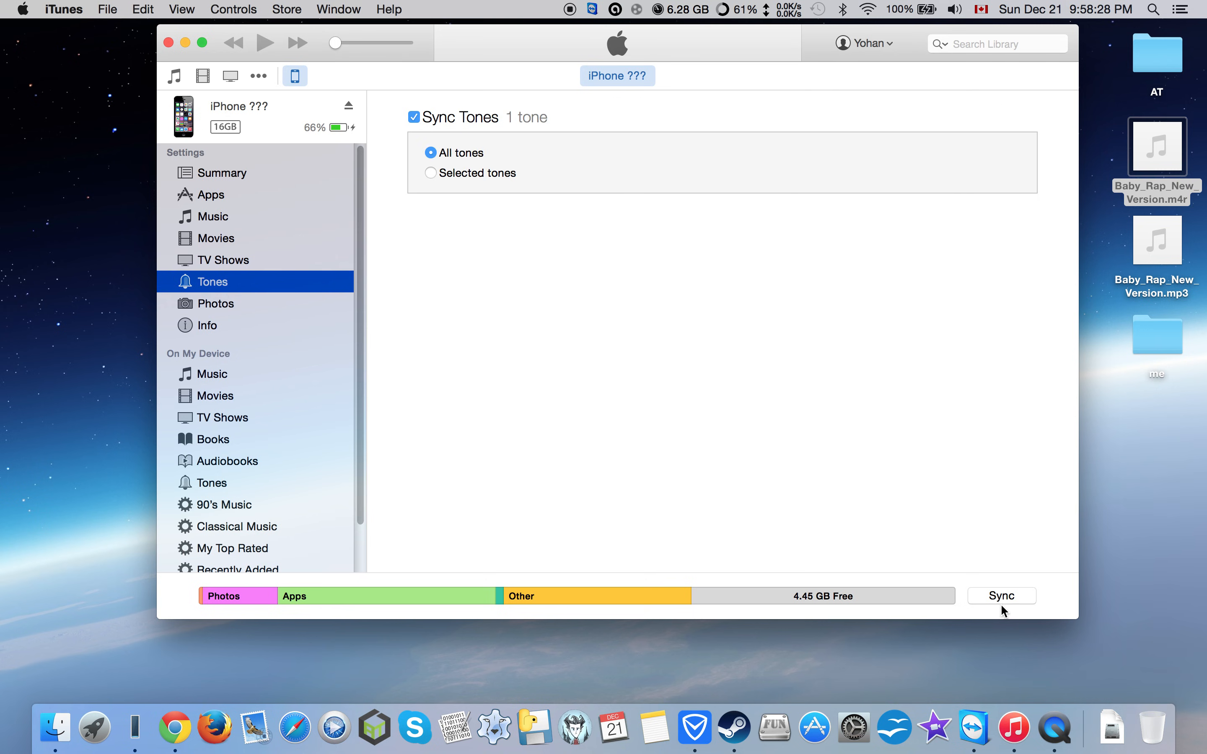
pyautogui.click(1001, 595)
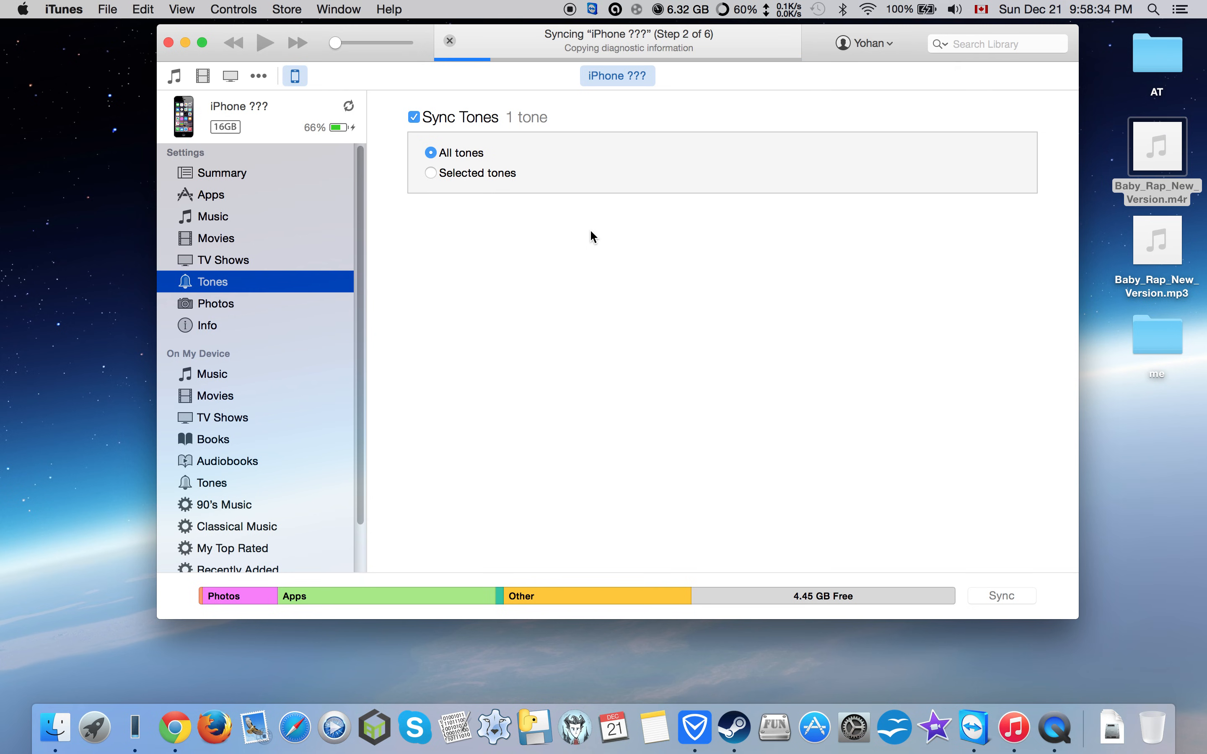
pyautogui.moveTo(551, 88)
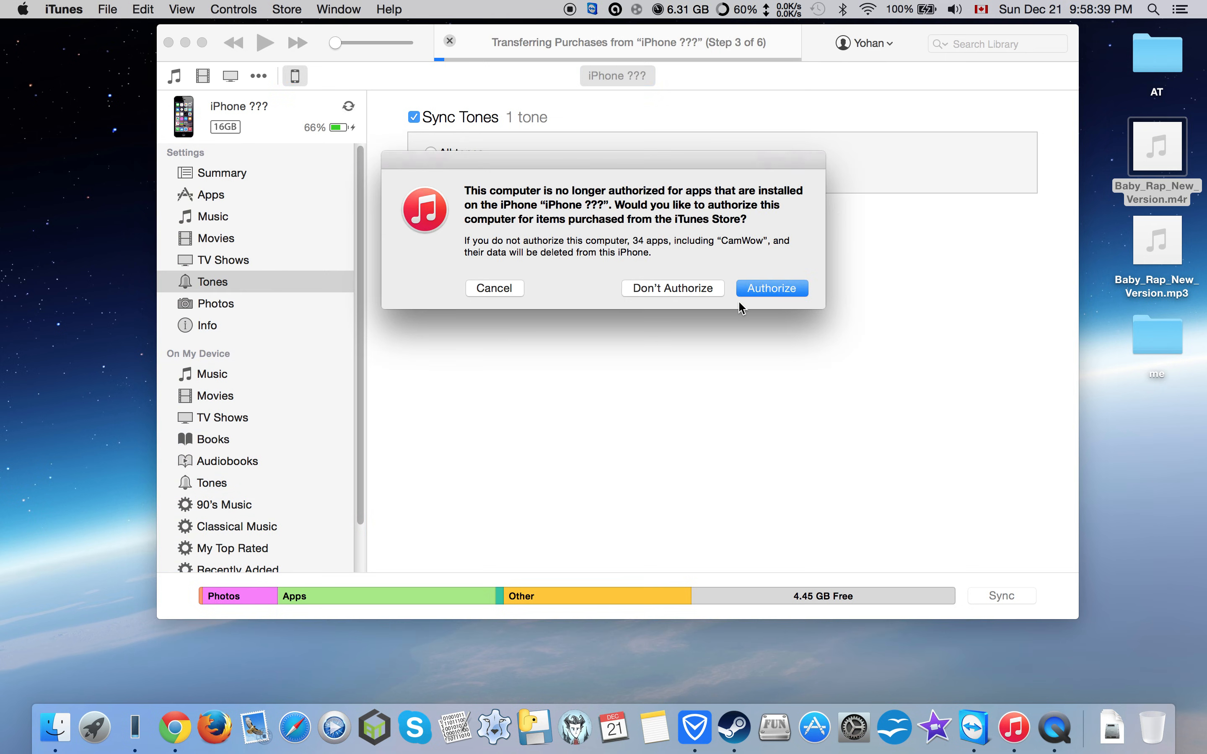
pyautogui.click(770, 287)
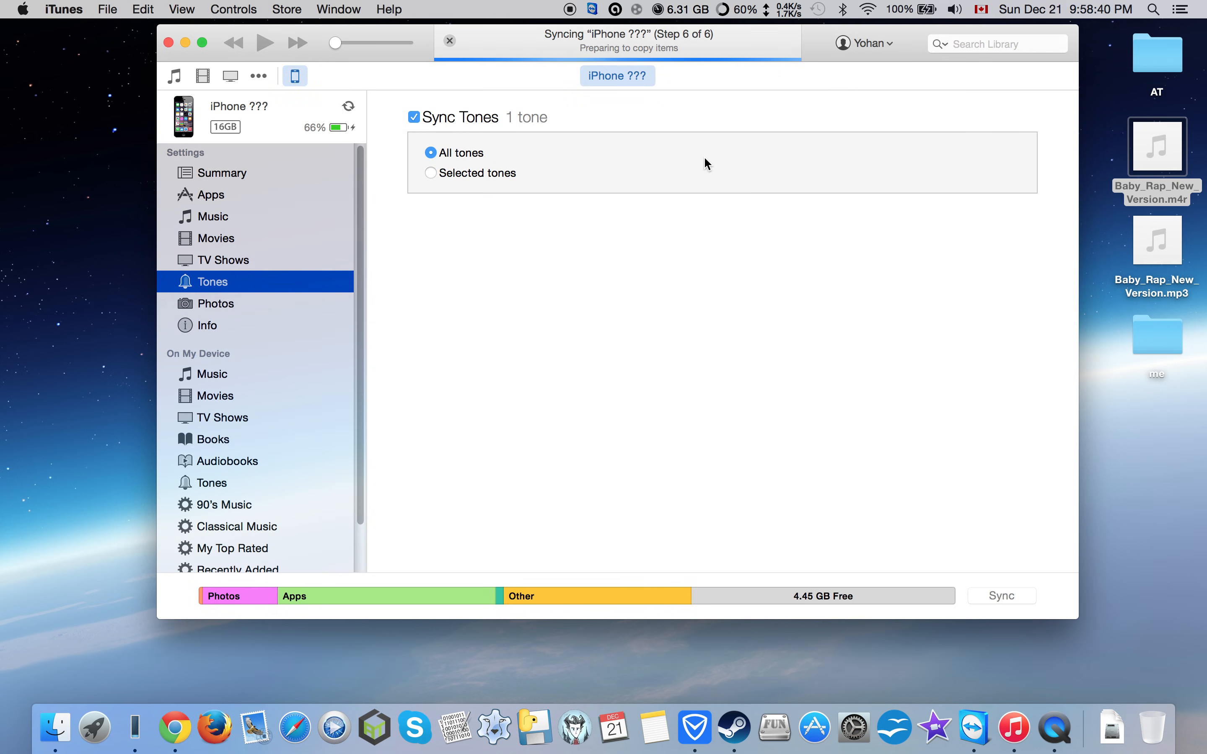